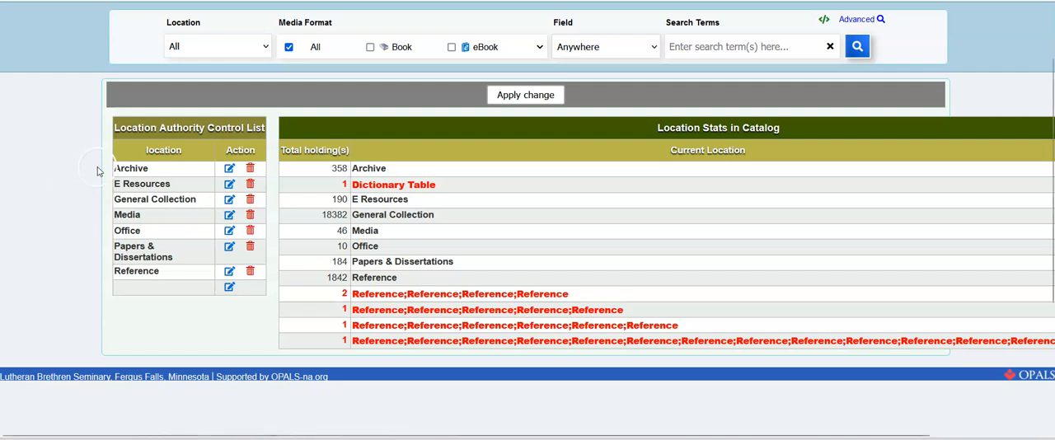
Step: Open The Interpreter's dictionary of the Bible item page and launch its MARC Editor
scroll(down, 3)
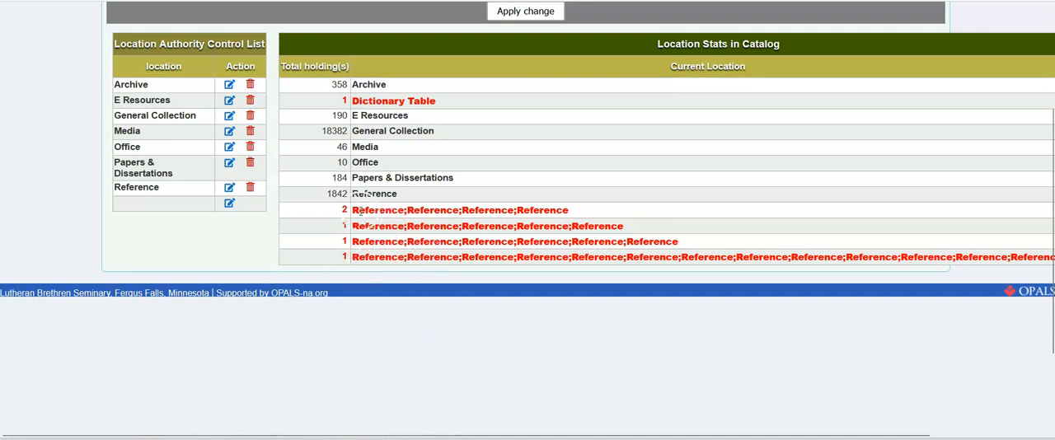
right_click(445, 210)
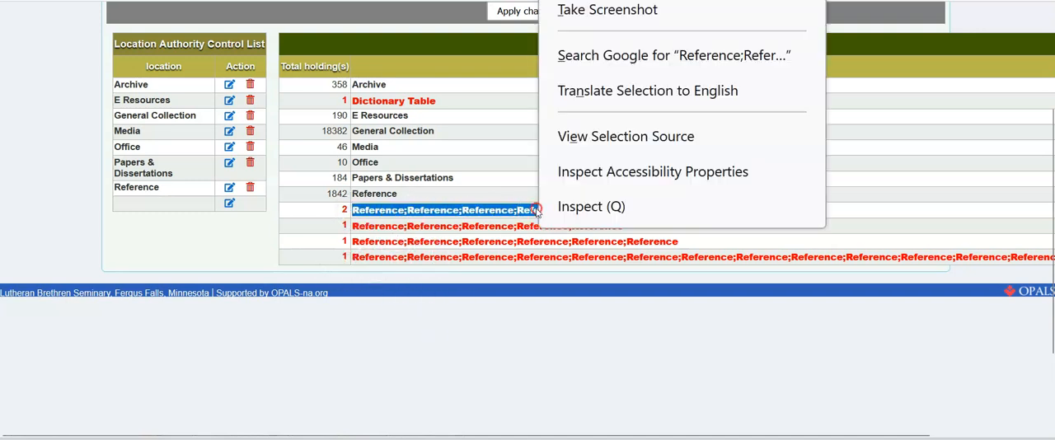
click(186, 18)
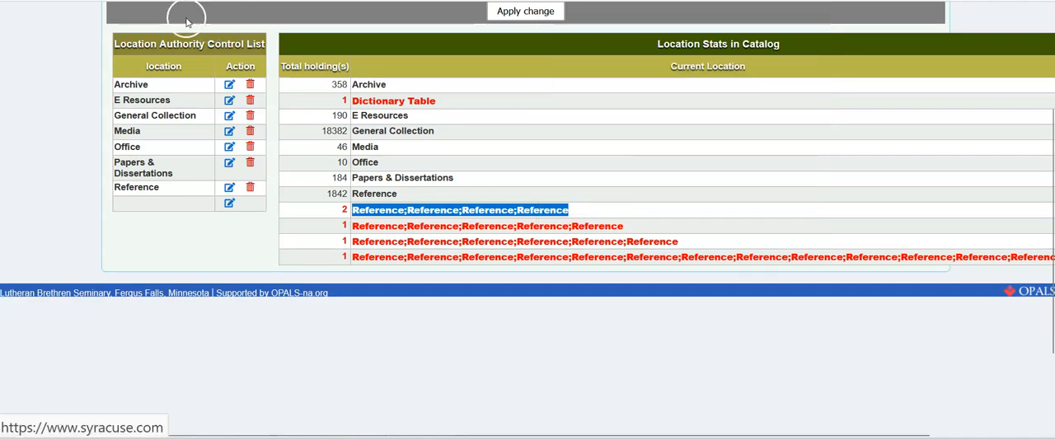
click(460, 210)
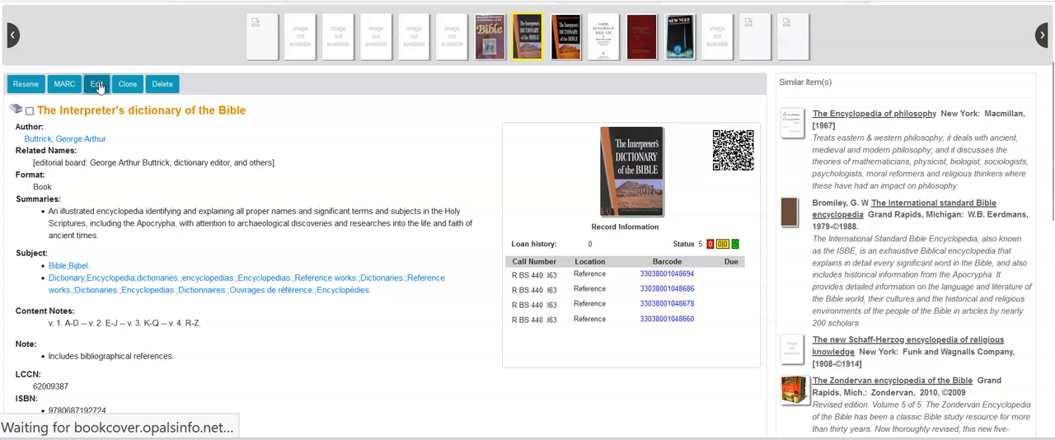
click(96, 83)
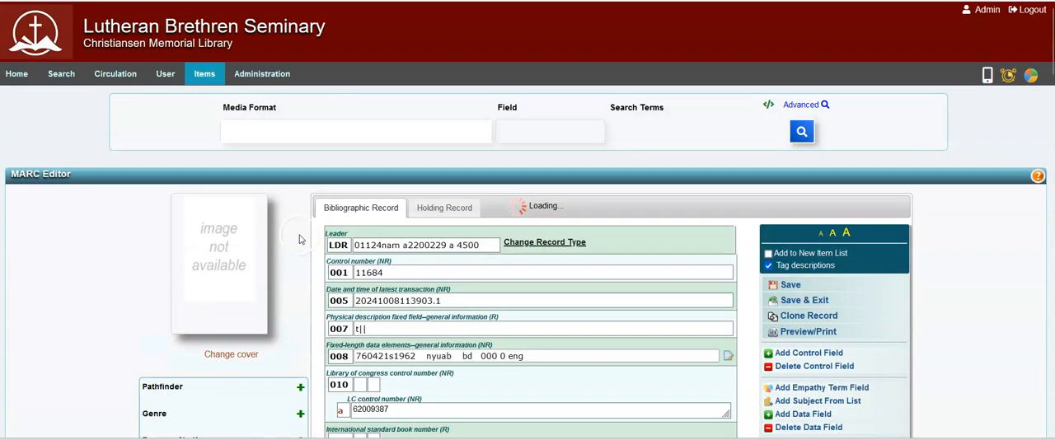
Step: Show the Holding Record fields and check each 852 field's Reference shelving location
click(444, 207)
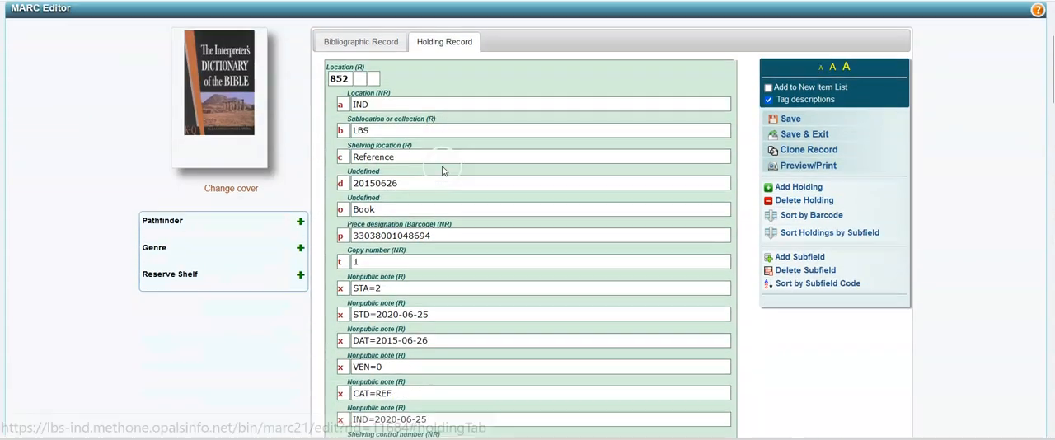
scroll(down, 3)
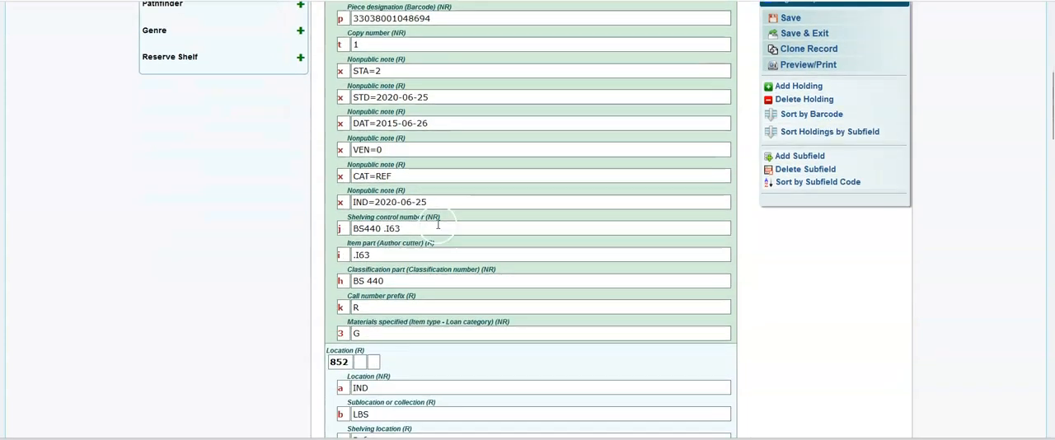
scroll(down, 3)
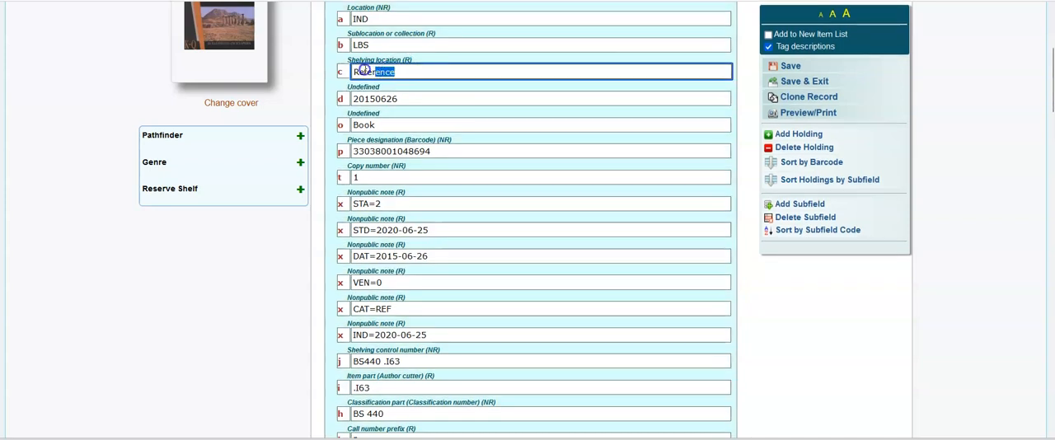
scroll(down, 3)
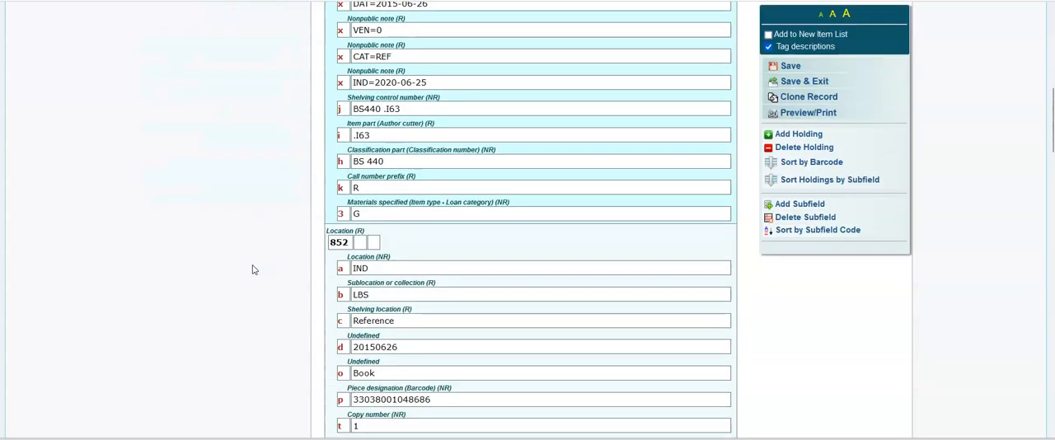
scroll(down, 3)
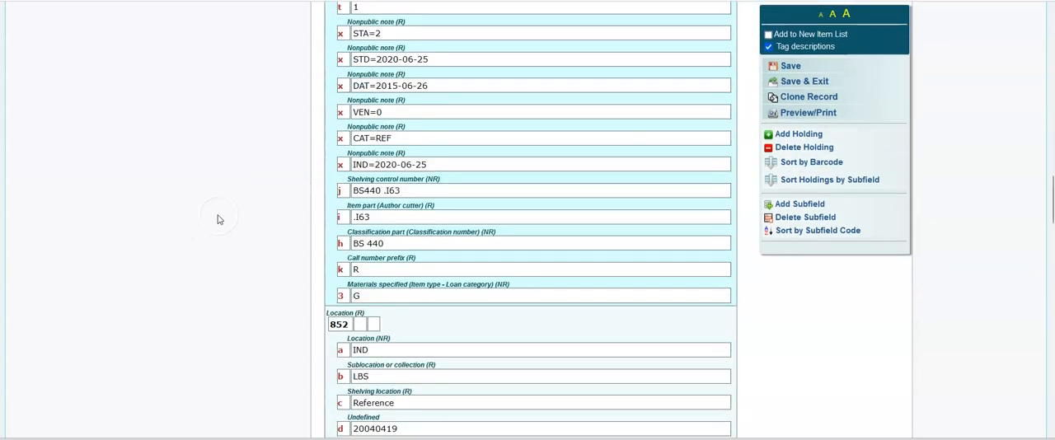
scroll(down, 3)
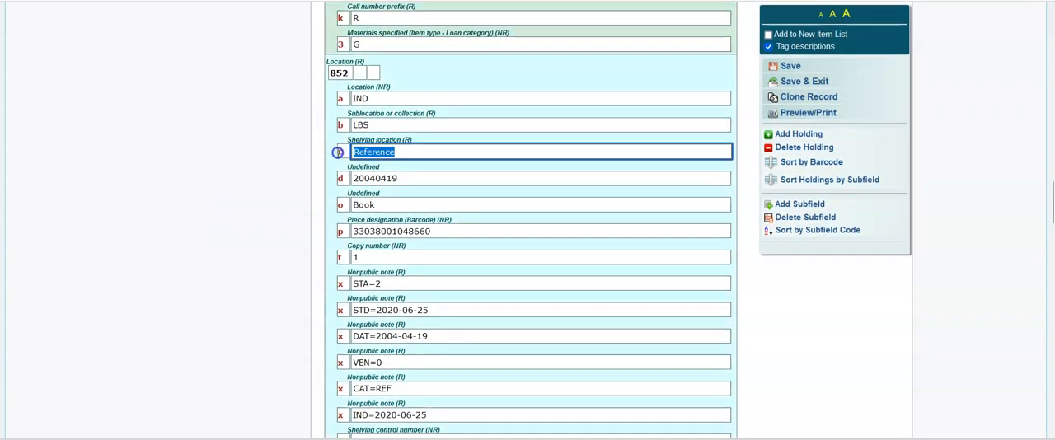
scroll(down, 3)
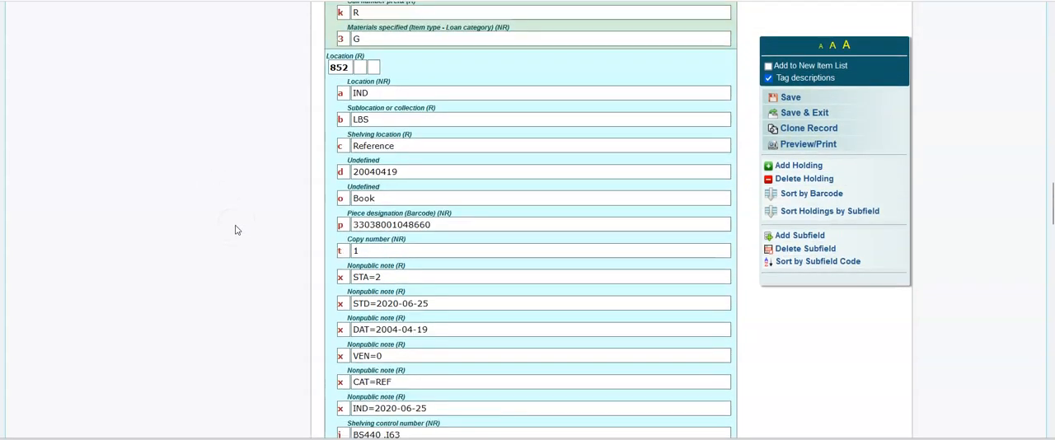
scroll(down, 3)
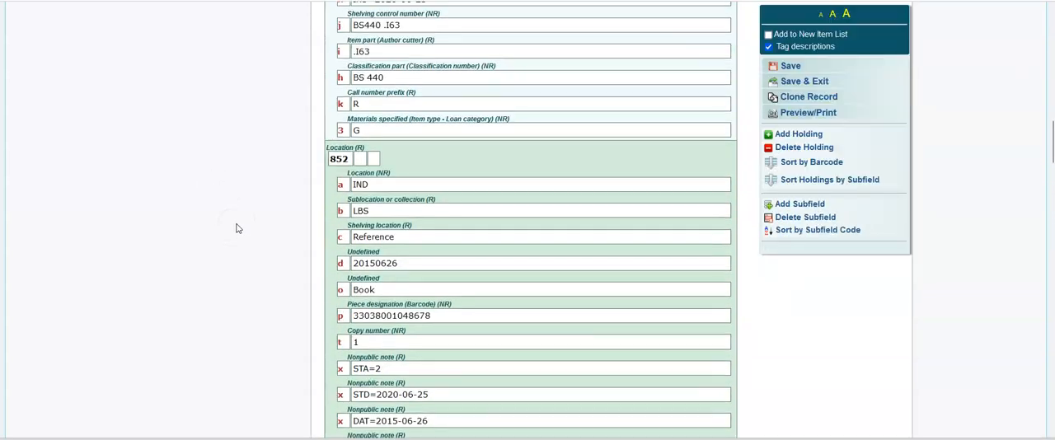